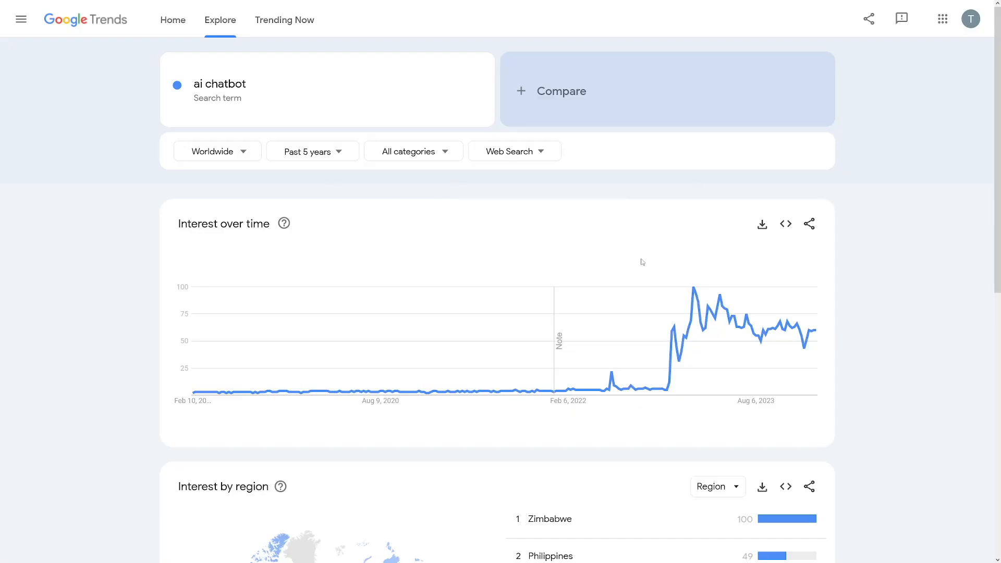
pyautogui.moveTo(842, 294)
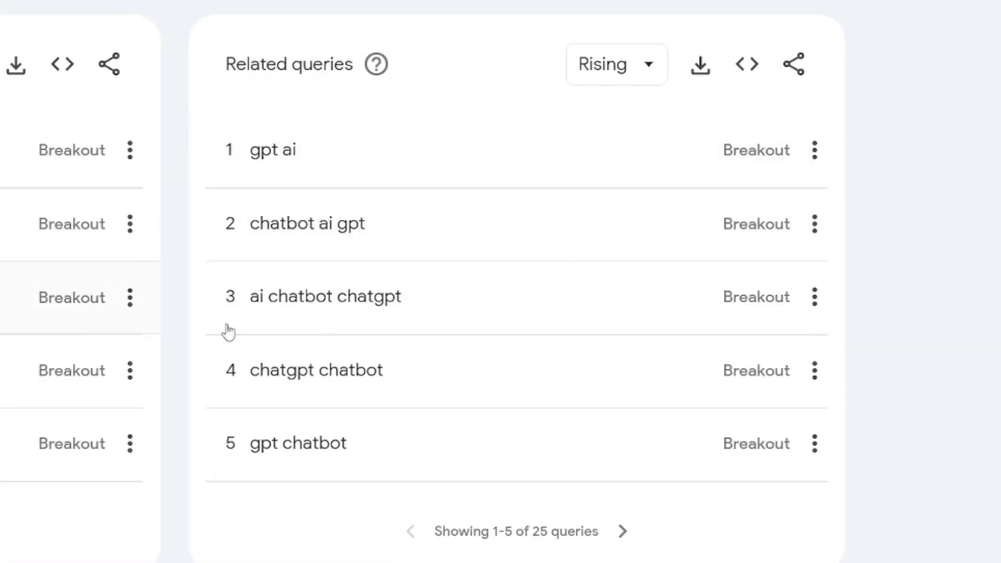
pyautogui.moveTo(774, 240)
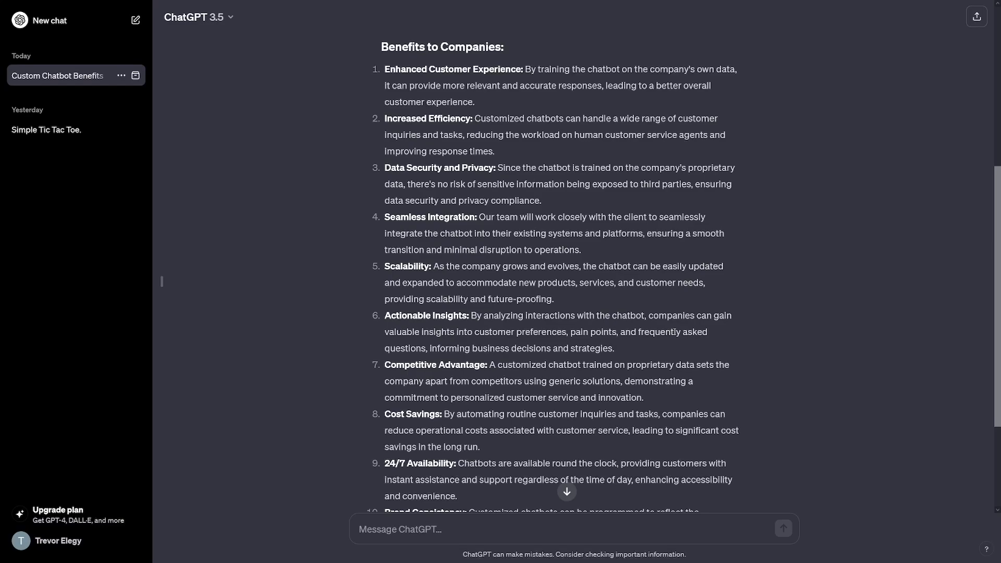
# Step: Review the ChatGPT answer on the DataBot Solutions idea, highlighting the question's opening words
pyautogui.scroll(-3)
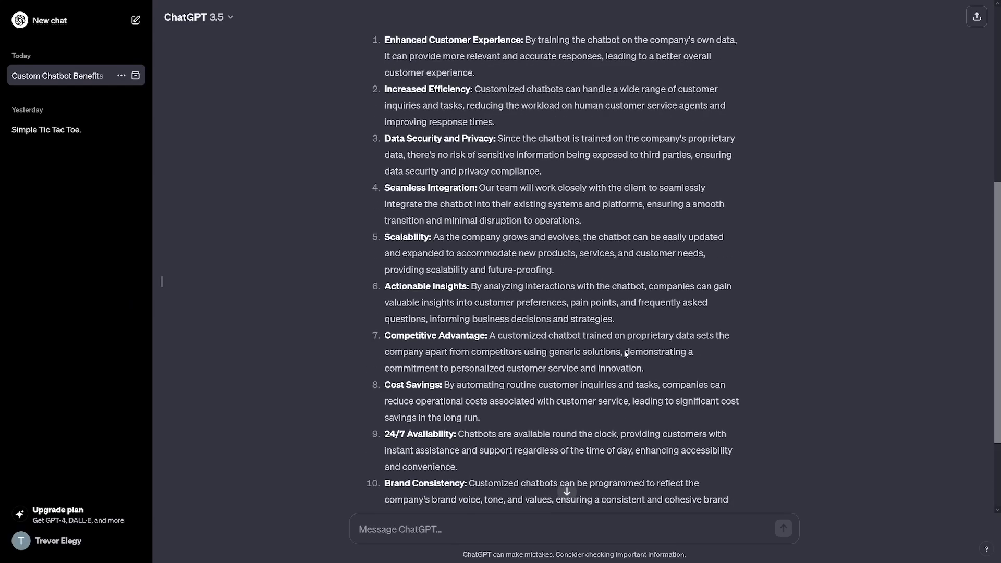
pyautogui.scroll(3)
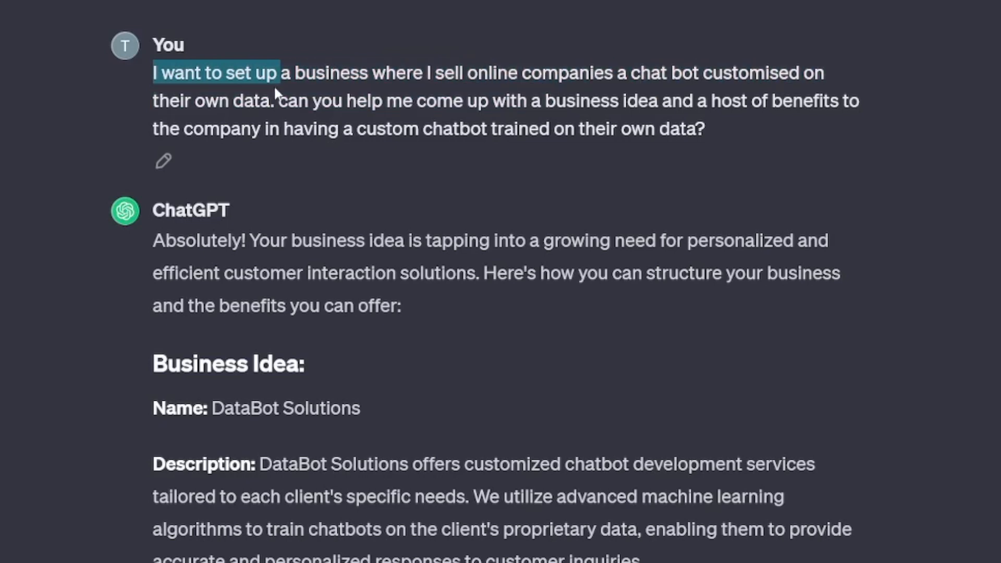
pyautogui.moveTo(268, 72); pyautogui.dragTo(536, 101)
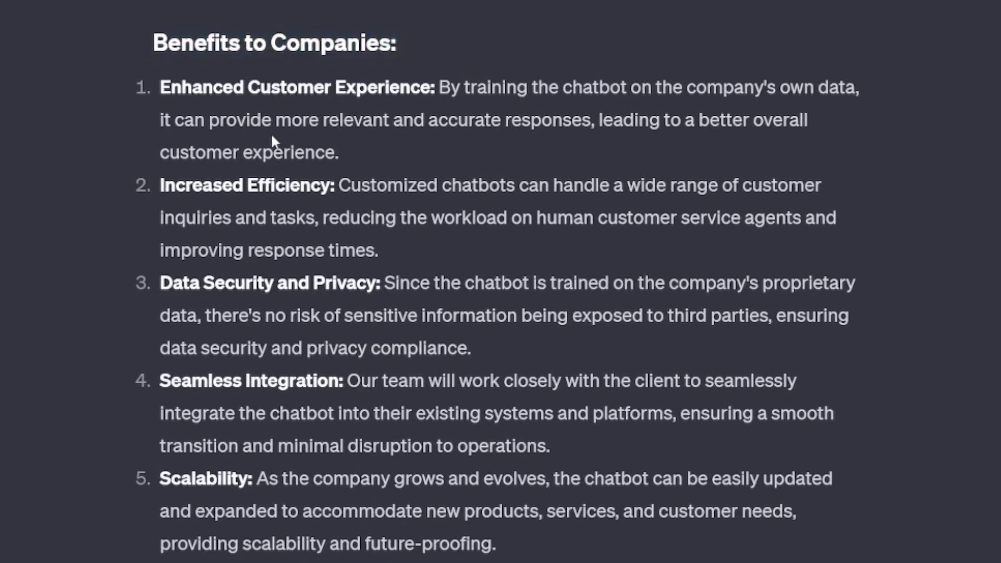
pyautogui.moveTo(430, 337)
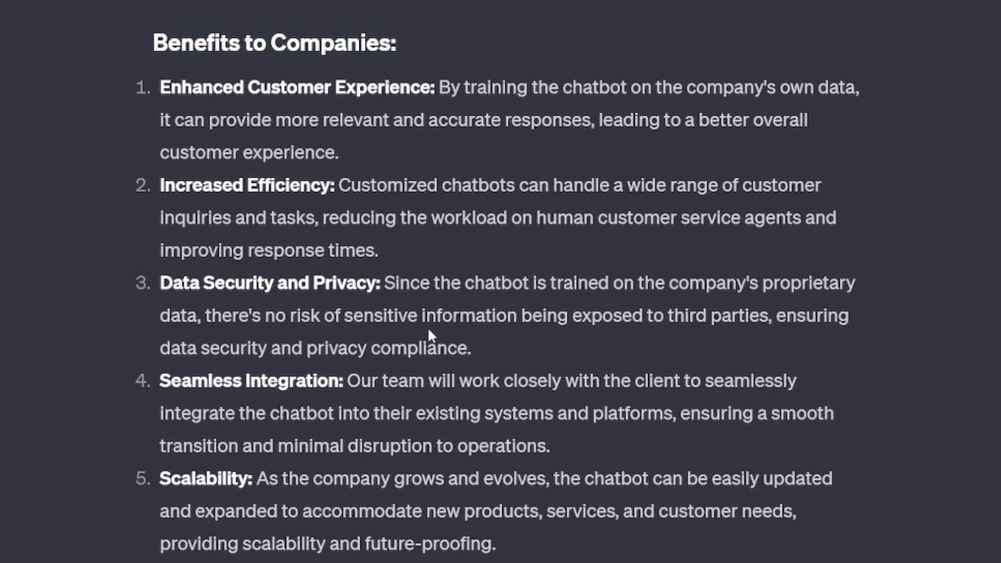
pyautogui.moveTo(414, 341)
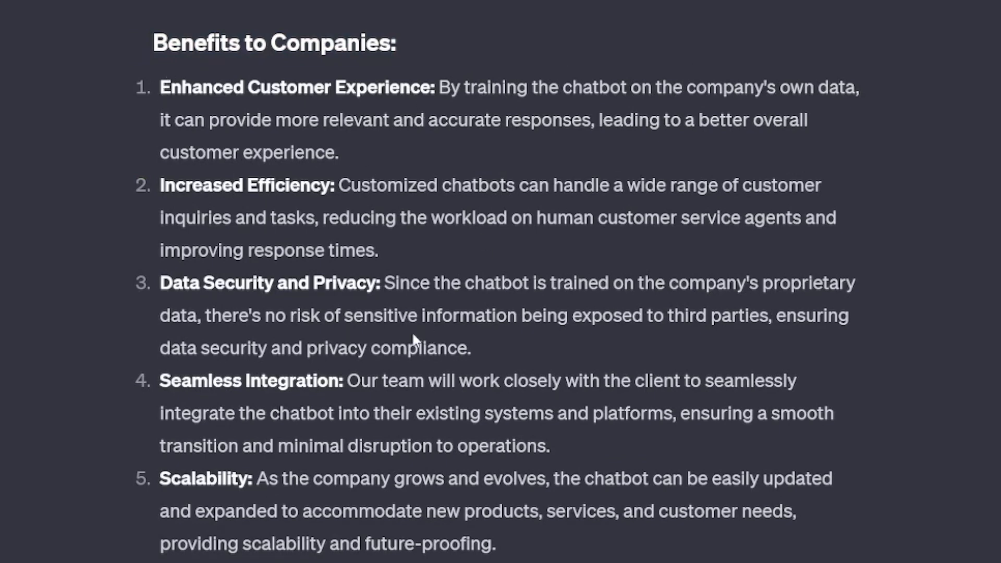
pyautogui.scroll(-3)
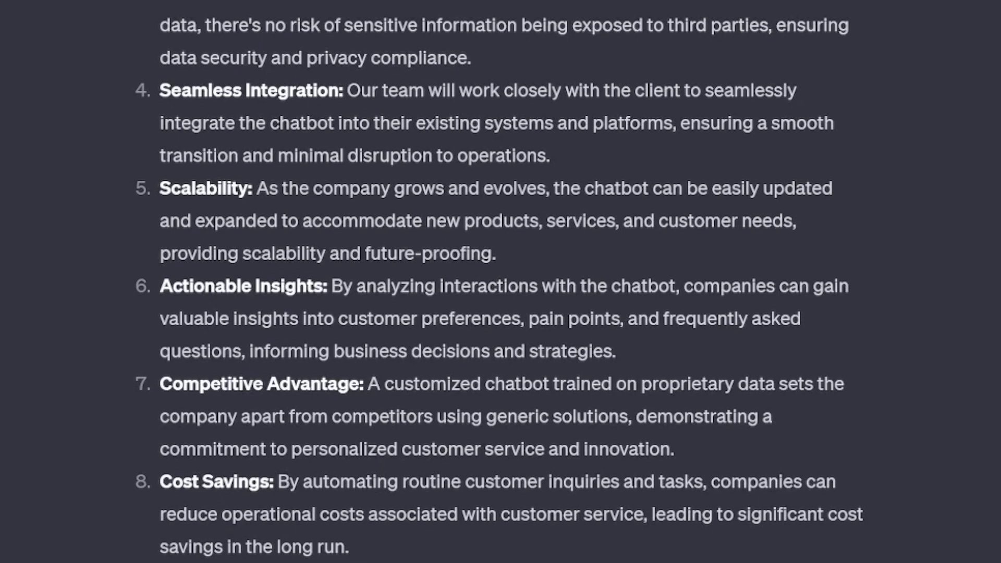
pyautogui.doubleClick(213, 483)
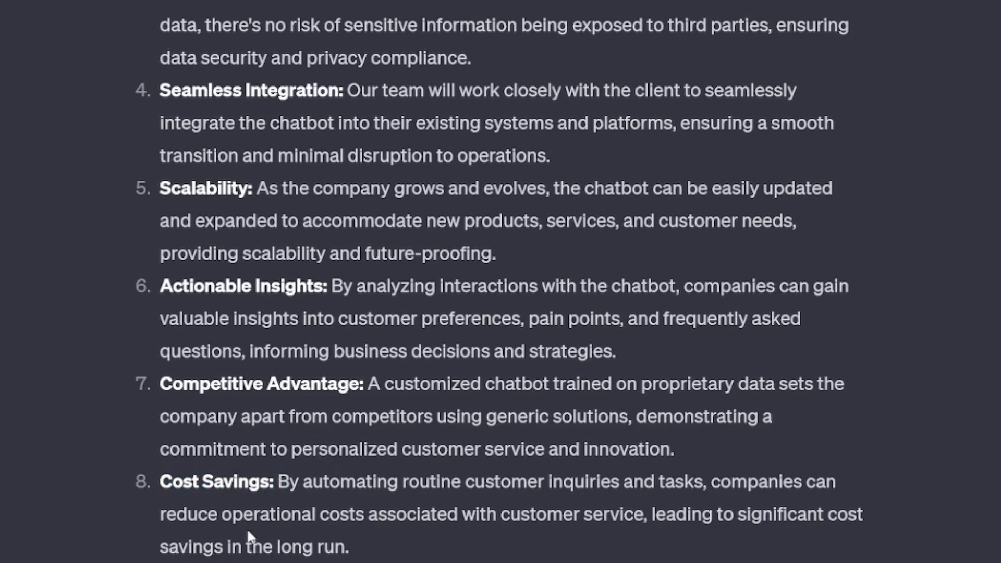
pyautogui.scroll(3)
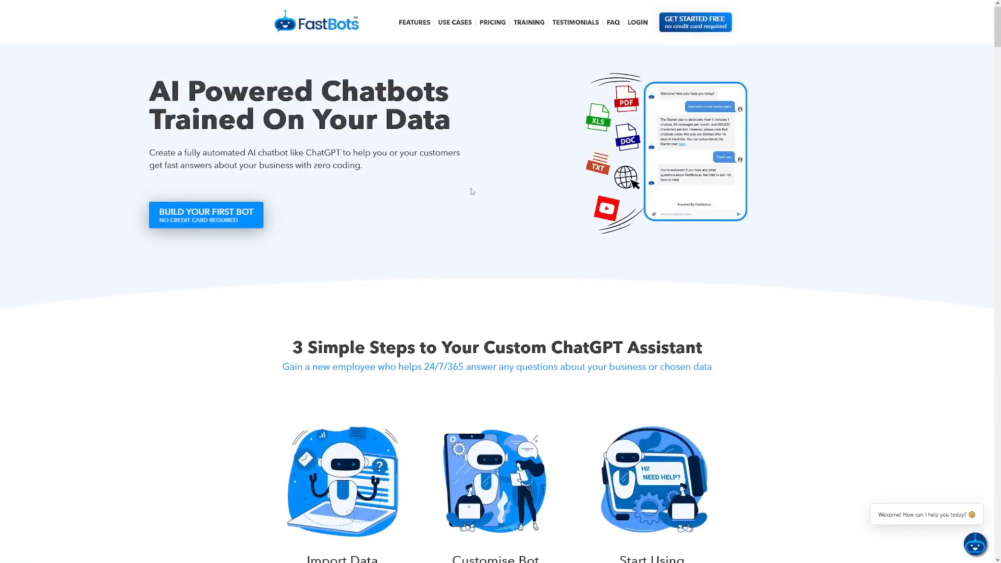
pyautogui.moveTo(334, 41)
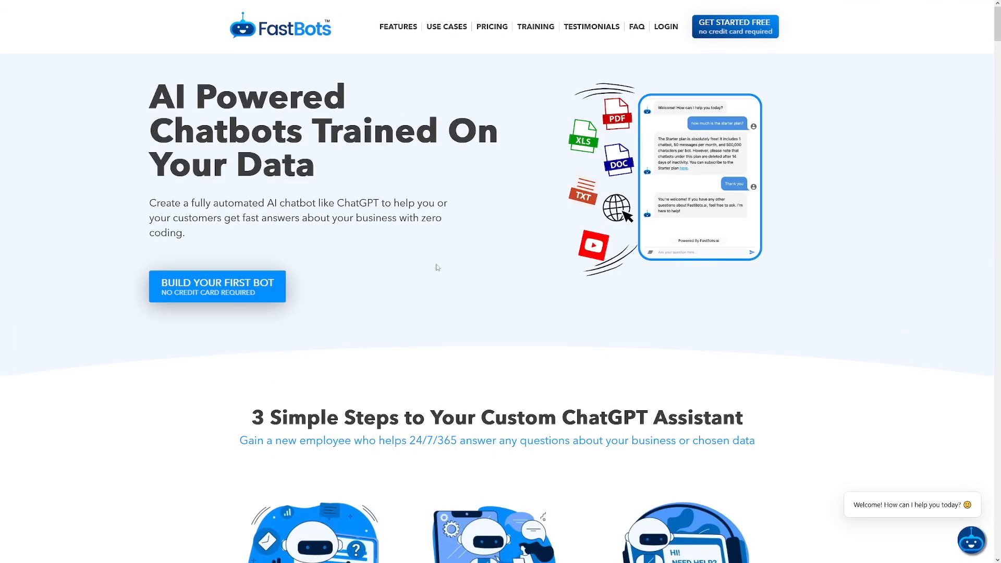
pyautogui.moveTo(561, 244)
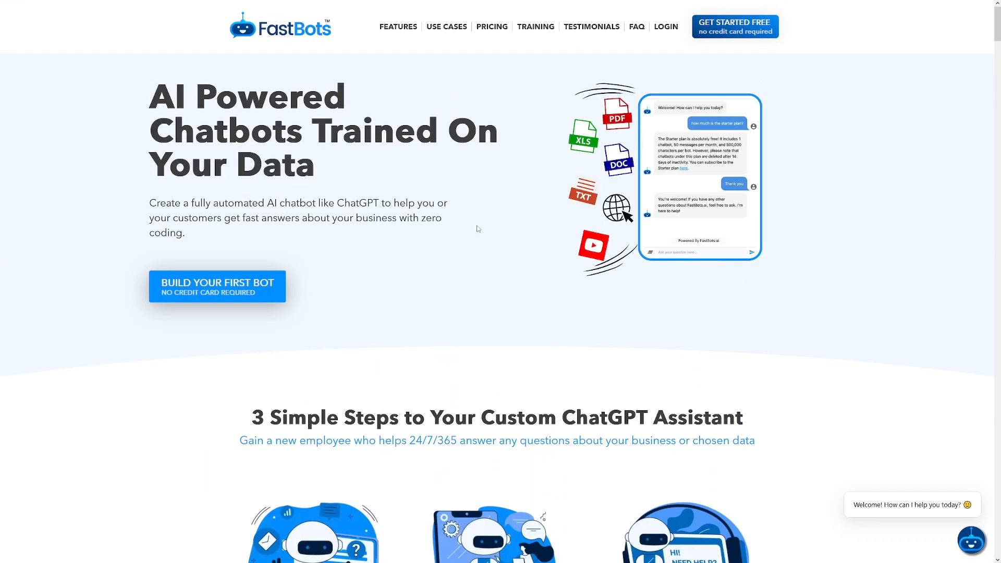
# Step: Start Build Your First Bot to reach the new bot name form
pyautogui.click(217, 286)
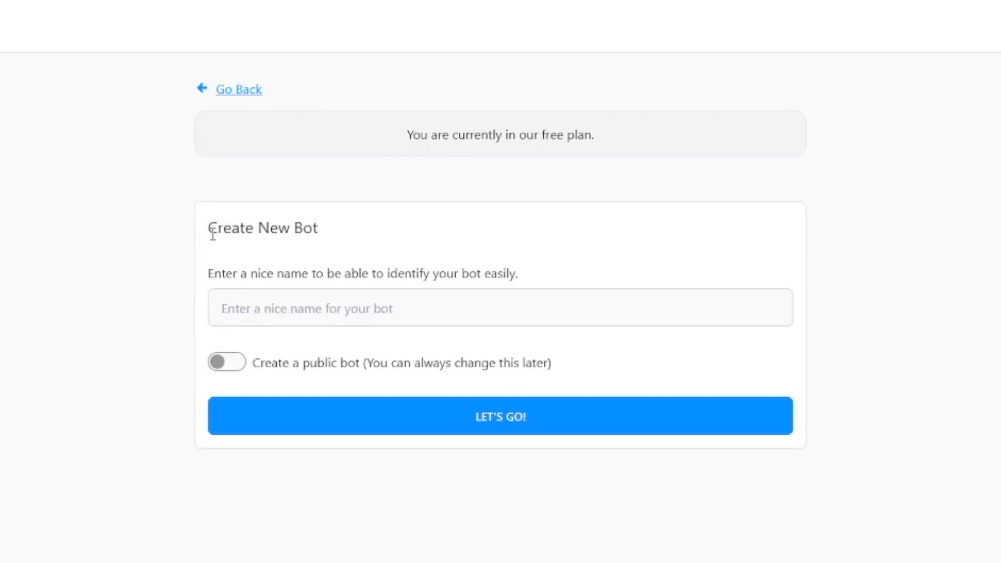
pyautogui.moveTo(281, 247)
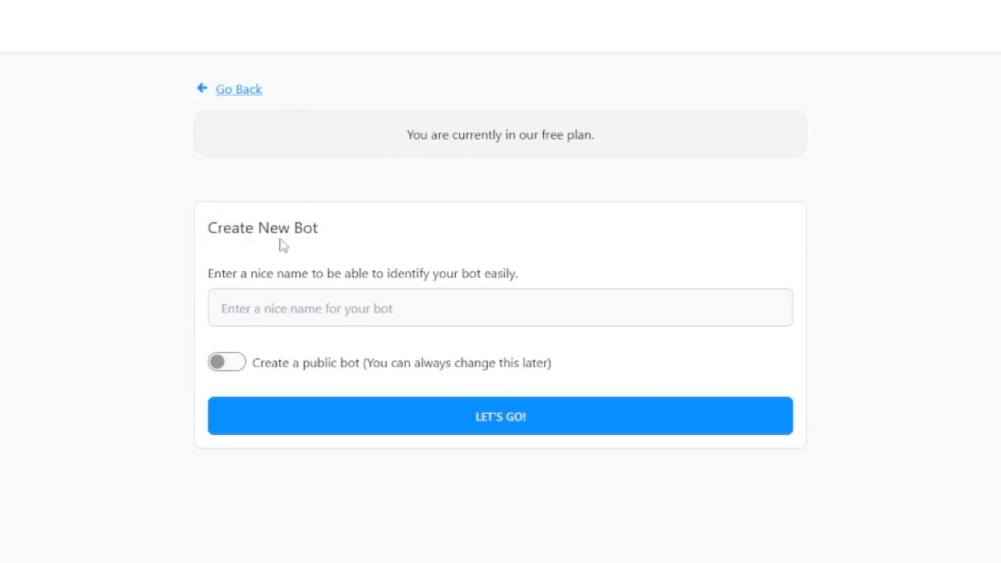
# Step: Name the new bot 'Whatever', create it, and bring up the document file chooser on its training page
pyautogui.click(501, 417)
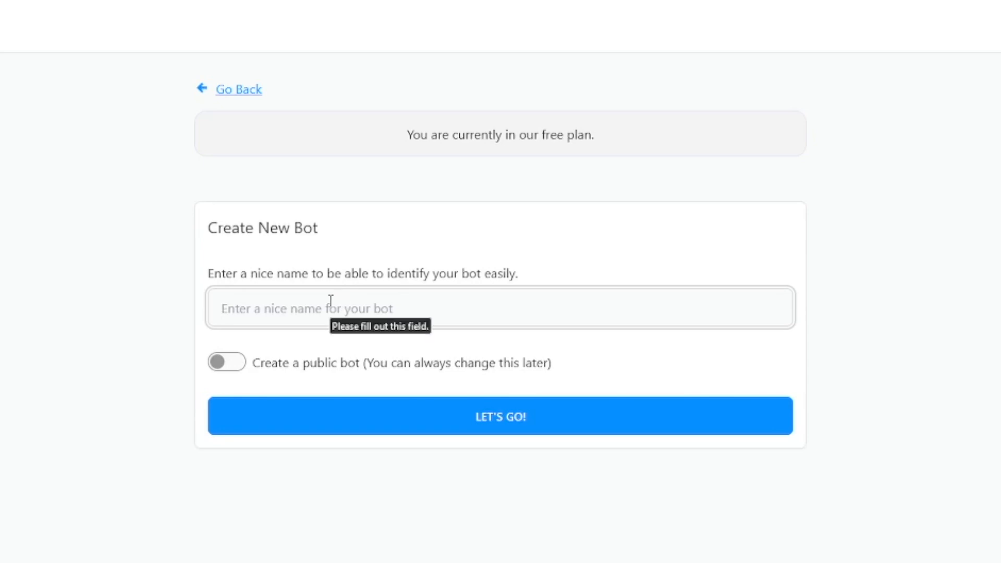
pyautogui.write('Whatever')
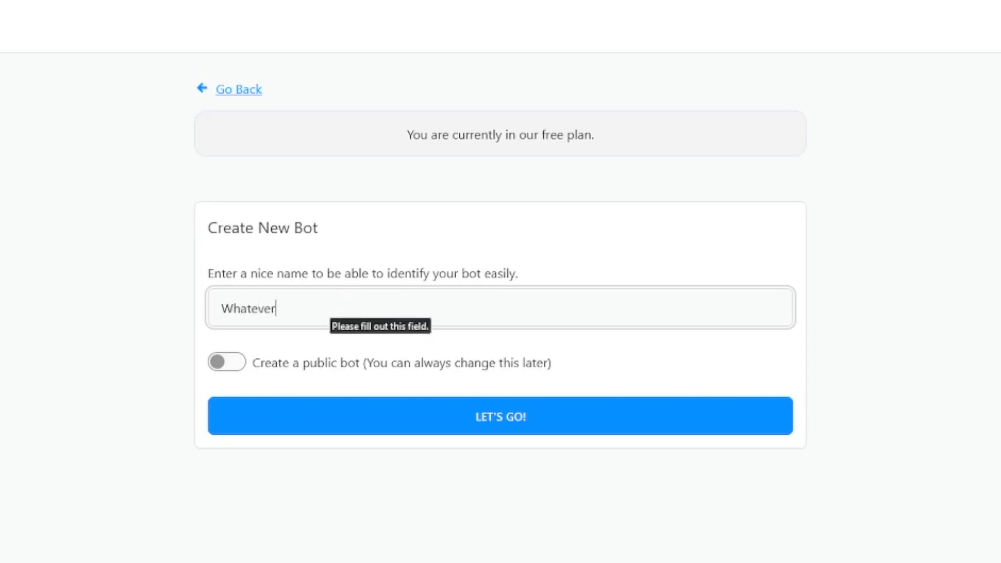
pyautogui.click(500, 417)
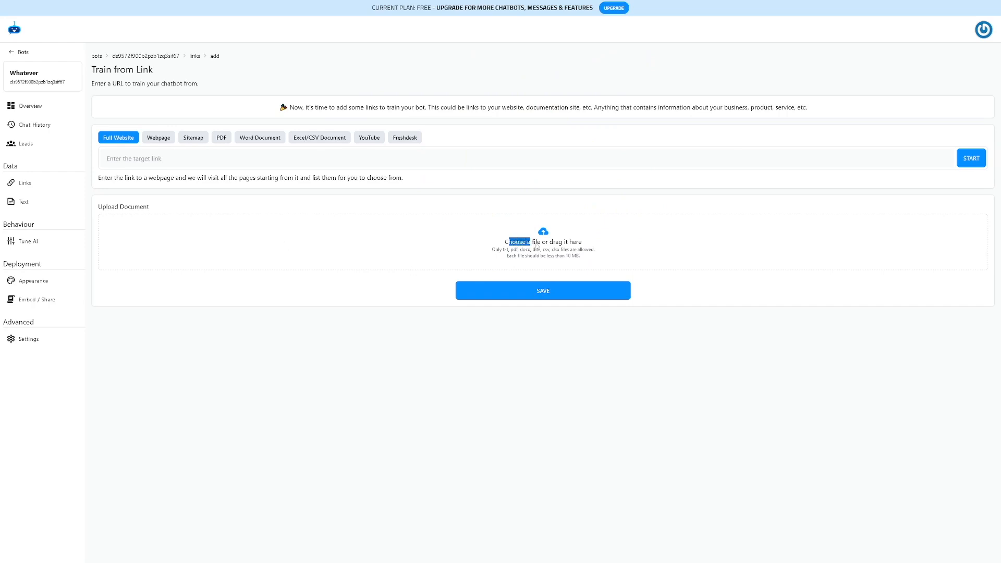
pyautogui.click(543, 242)
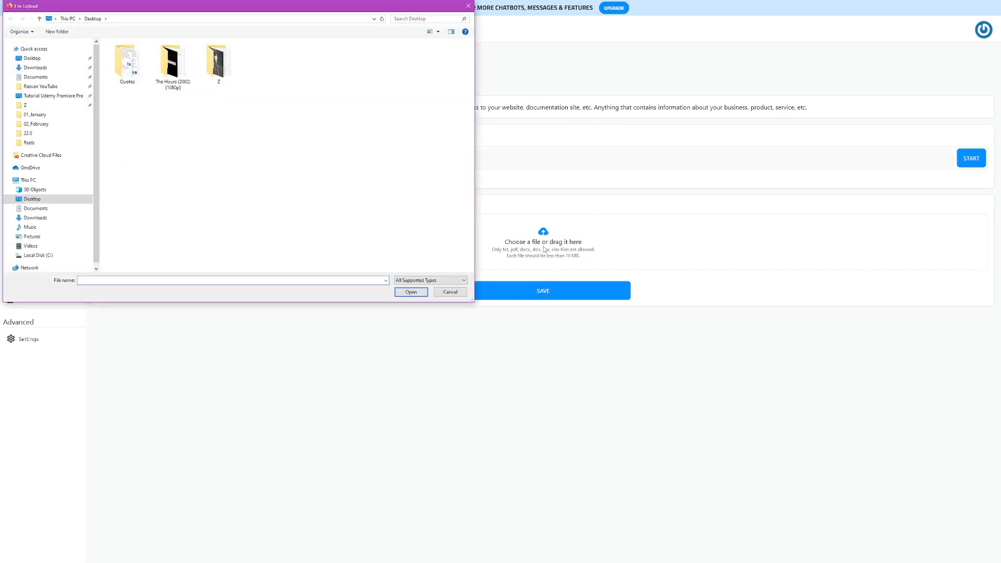
pyautogui.click(450, 292)
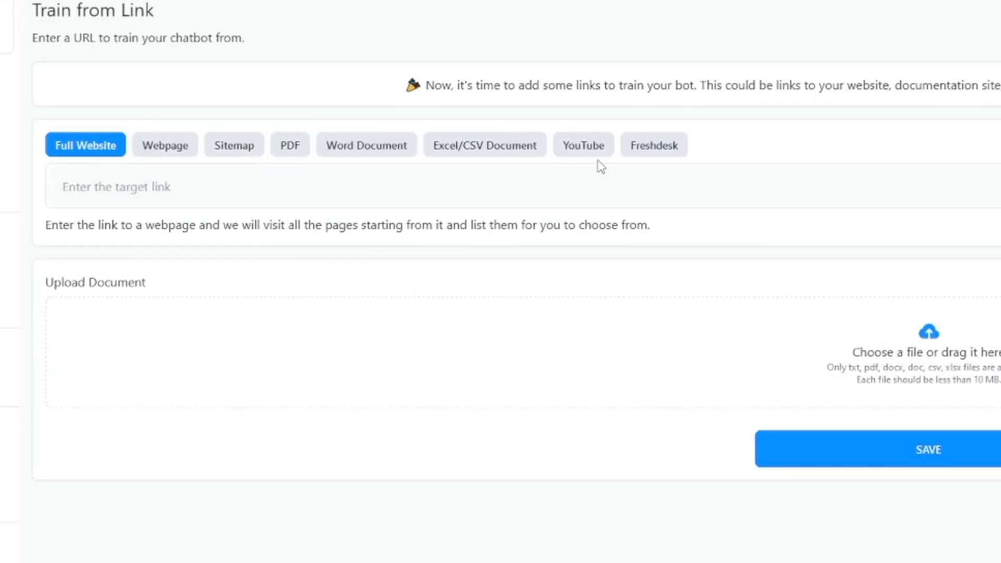
# Step: Switch the Train from Link source to a YouTube video
pyautogui.click(583, 145)
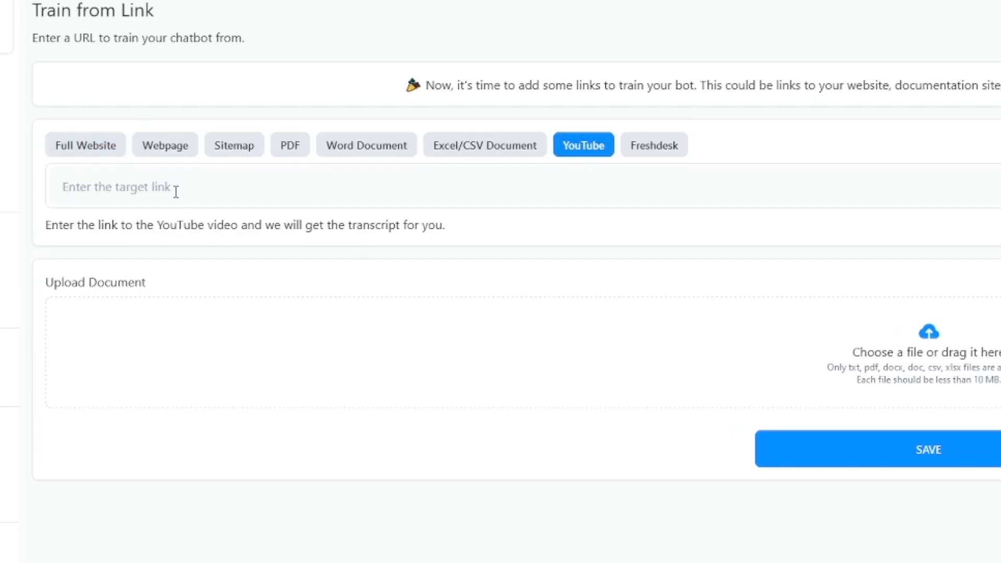
pyautogui.moveTo(182, 197)
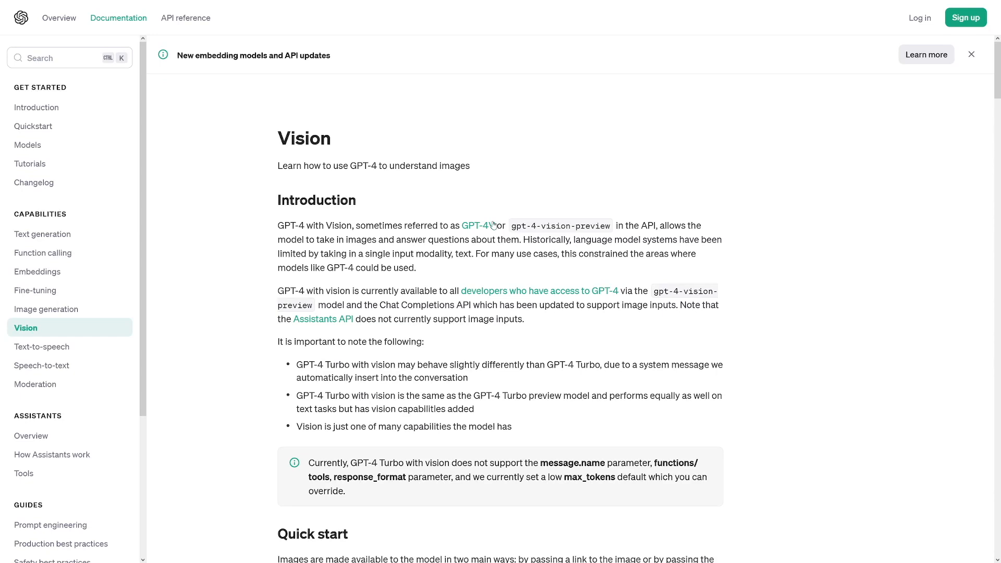
pyautogui.moveTo(376, 221)
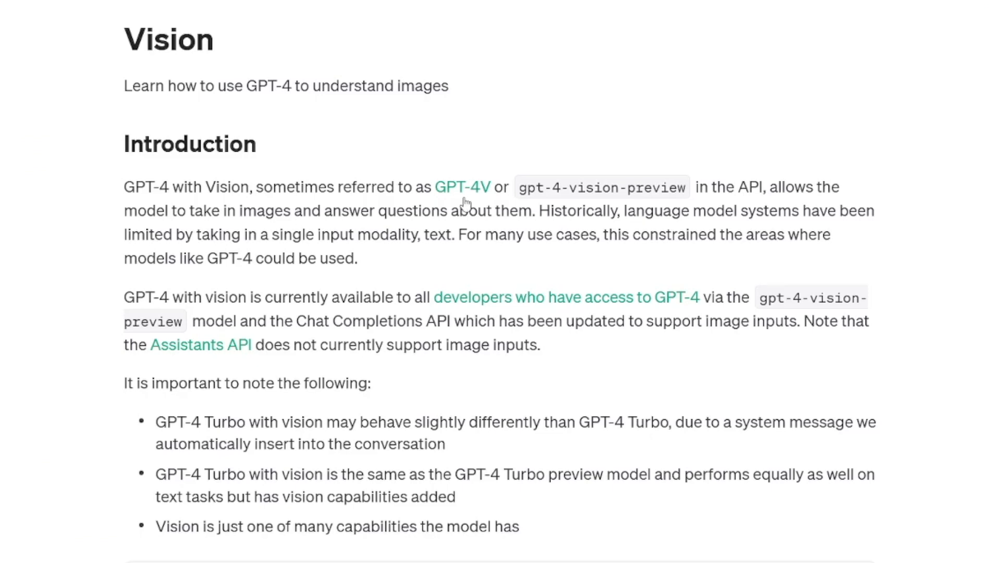
# Step: Highlight the GPT-4 Vision introduction phrase about the model taking in images
pyautogui.moveTo(203, 187); pyautogui.dragTo(698, 186)
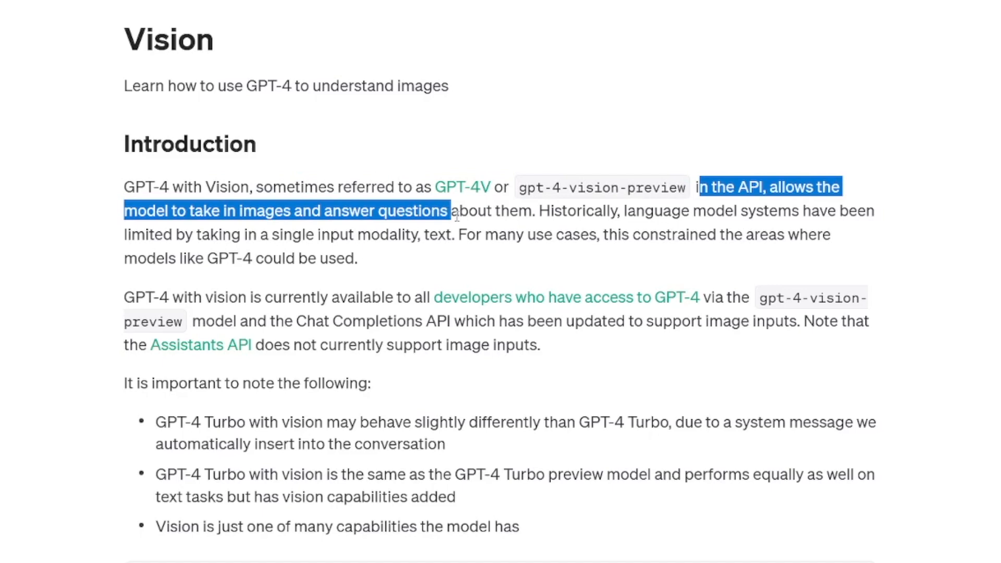
pyautogui.click(532, 202)
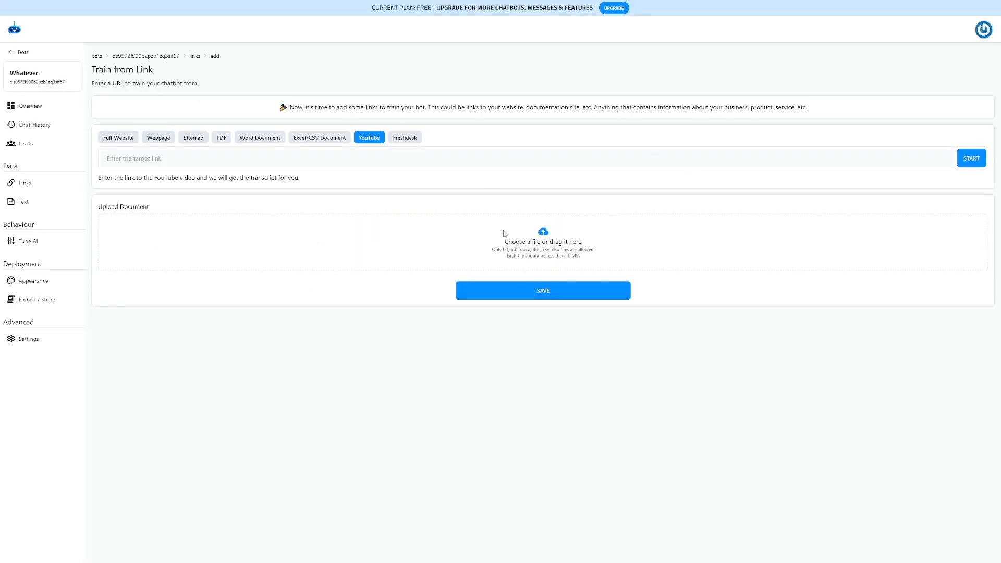
pyautogui.moveTo(204, 214)
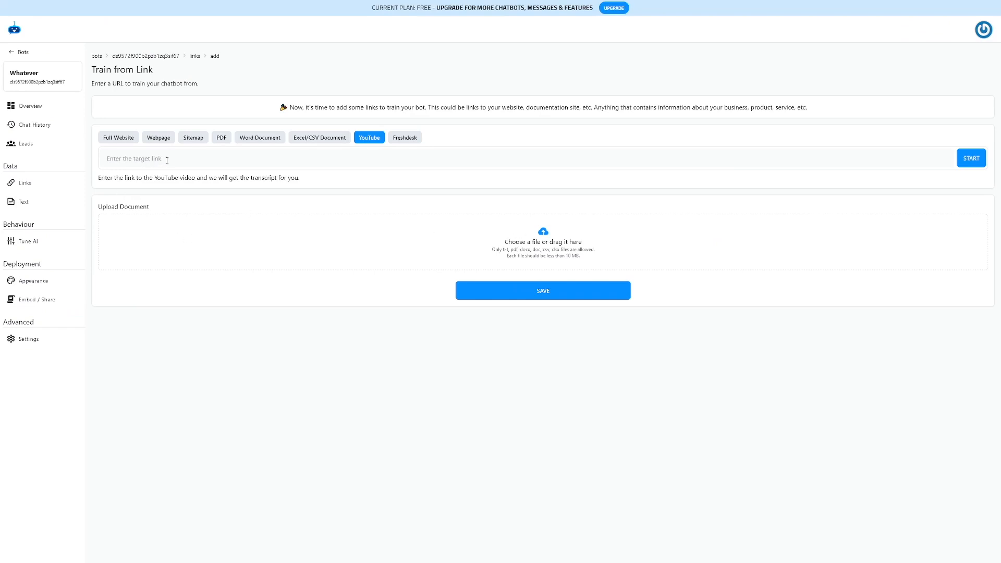
pyautogui.write('https://www.youtube.com/watch?v=kVc5-kfPbAY')
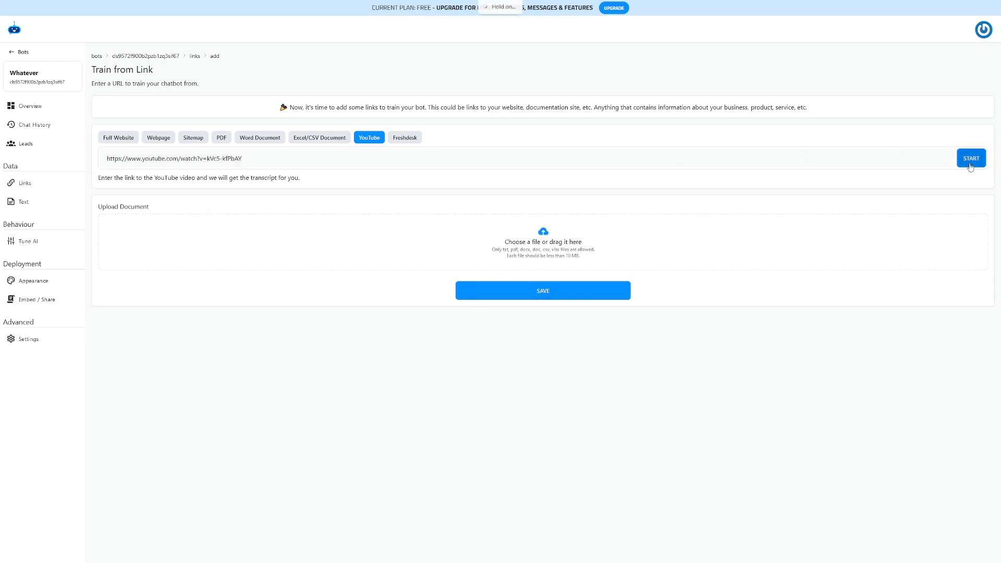
pyautogui.click(971, 159)
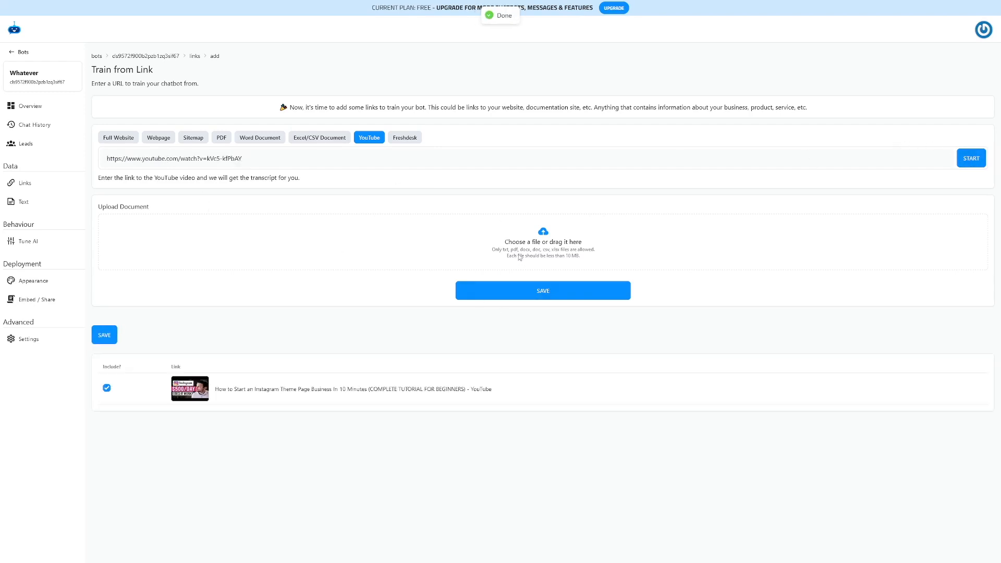
pyautogui.click(33, 280)
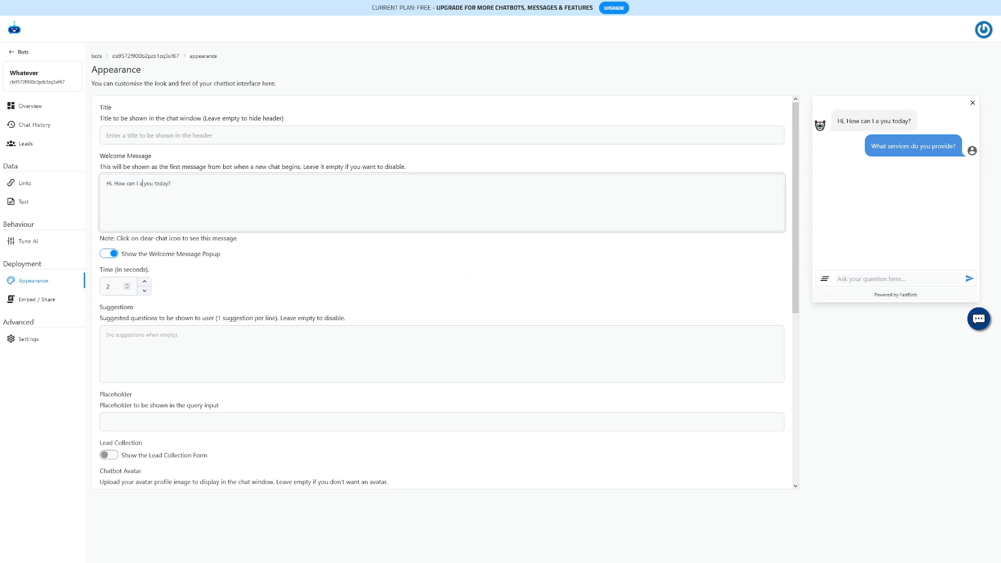
# Step: Make the welcome message 'Hi, How can I assist you today?' and the chat title 'Title goes here'
pyautogui.write('ssist')
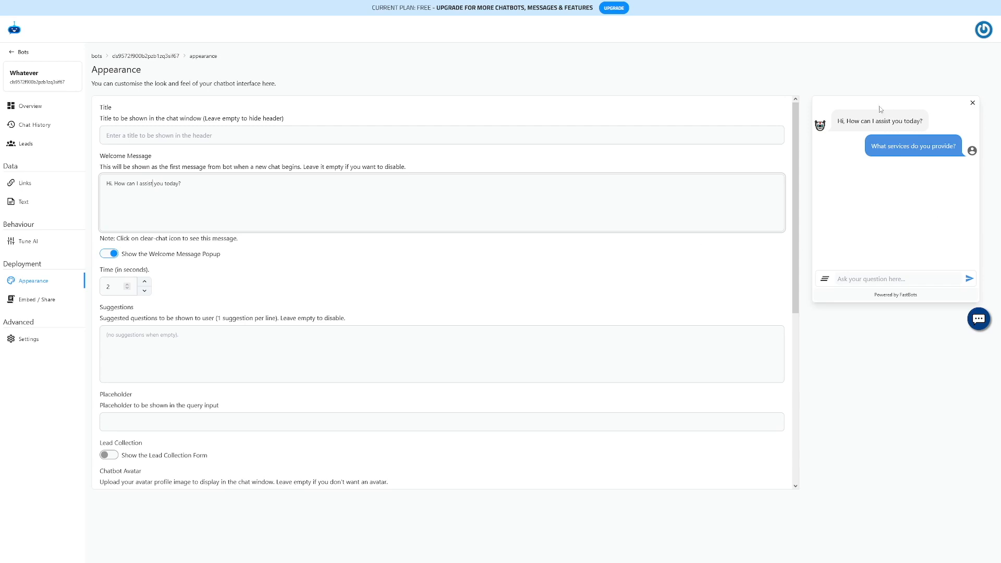
pyautogui.moveTo(891, 134)
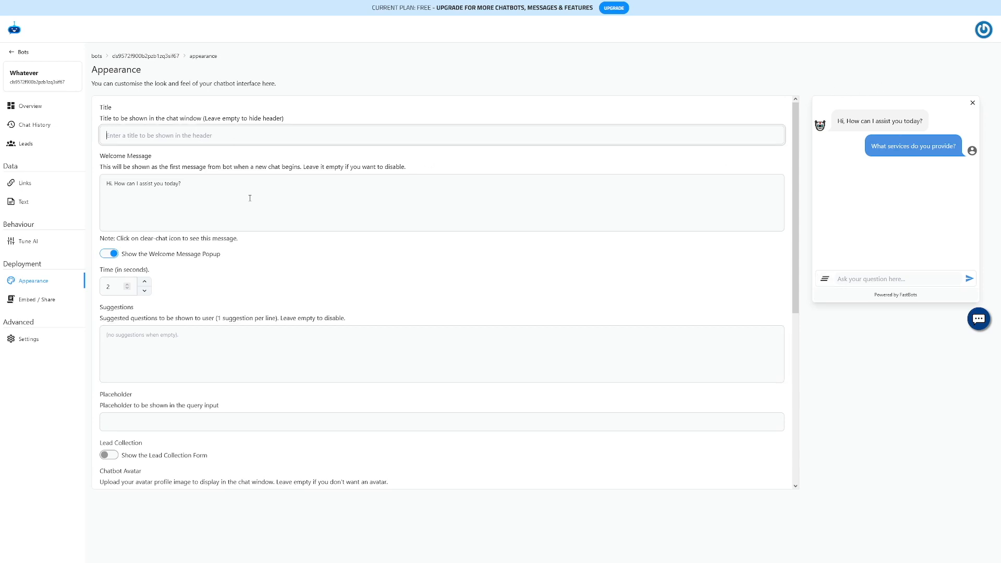
pyautogui.write('Title goes here')
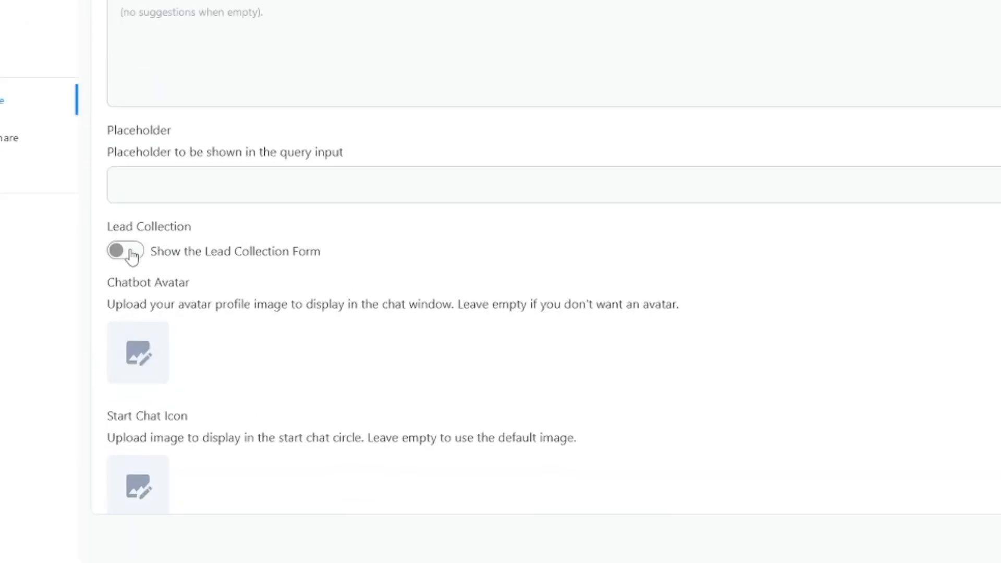
# Step: Switch on the Show the Lead Collection Form toggle
pyautogui.click(125, 251)
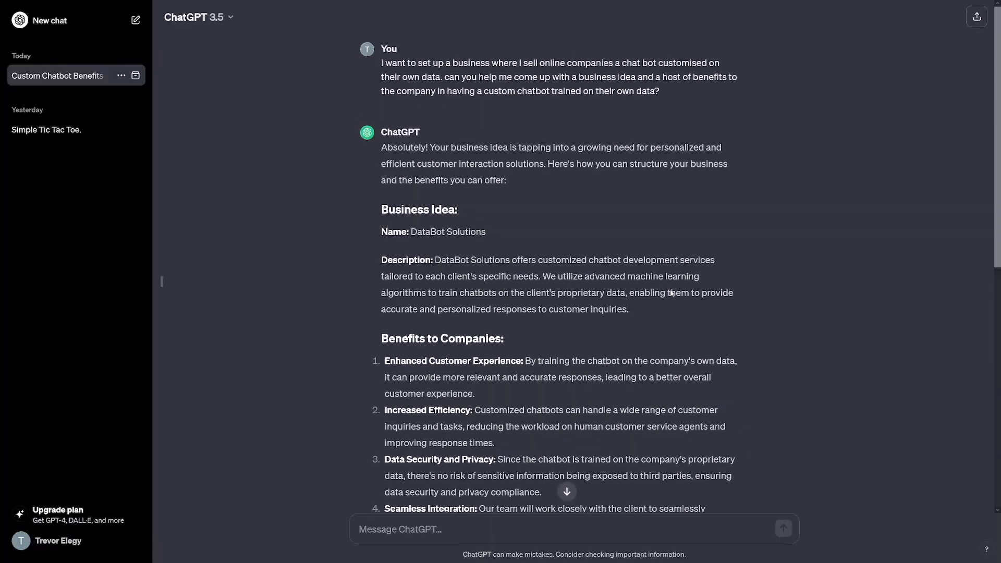
# Step: Send ChatGPT the question on which businesses profit from custom chatbots and read the answer
pyautogui.scroll(-3)
pyautogui.write('what kind of businesses will profit off of this')
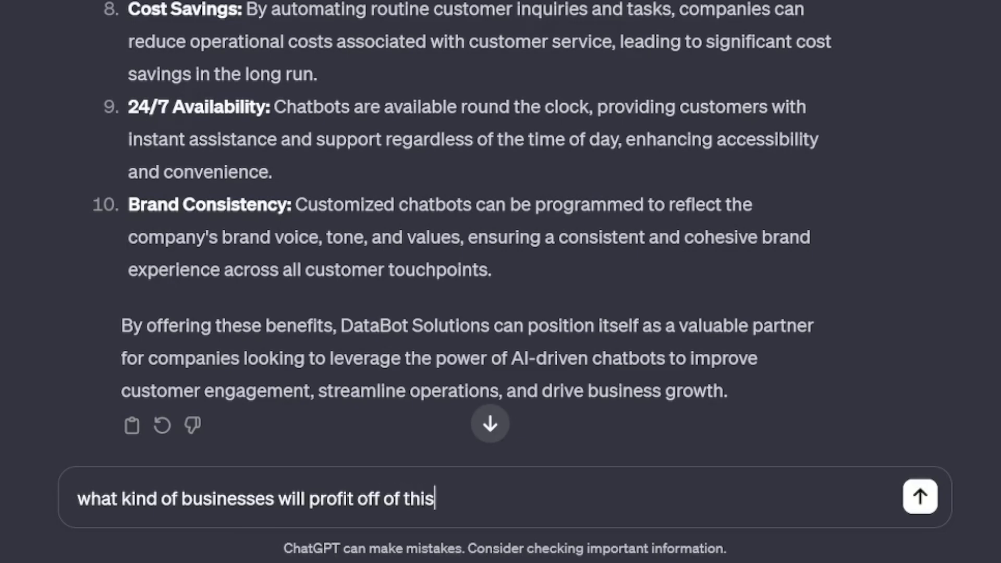
pyautogui.click(919, 497)
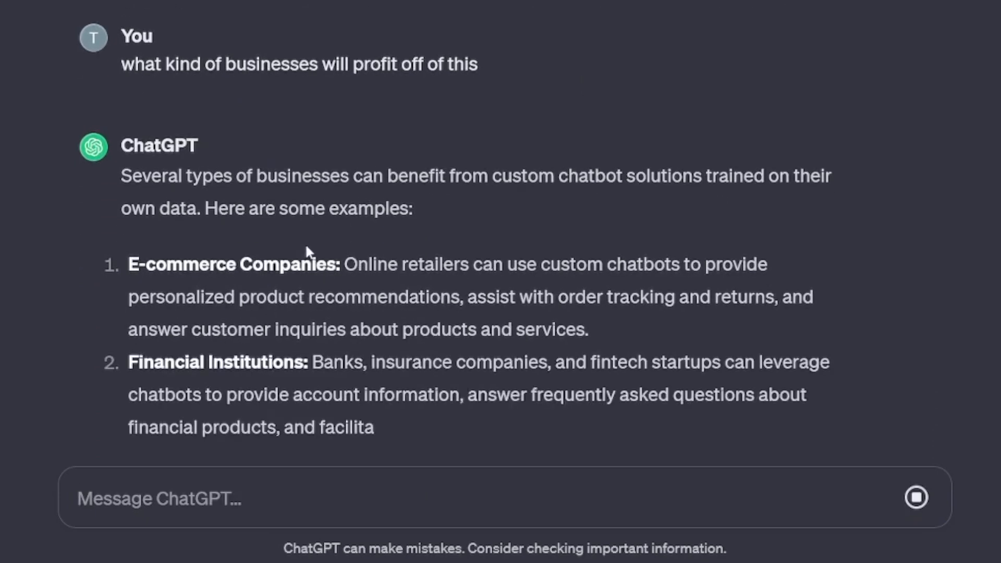
pyautogui.scroll(-3)
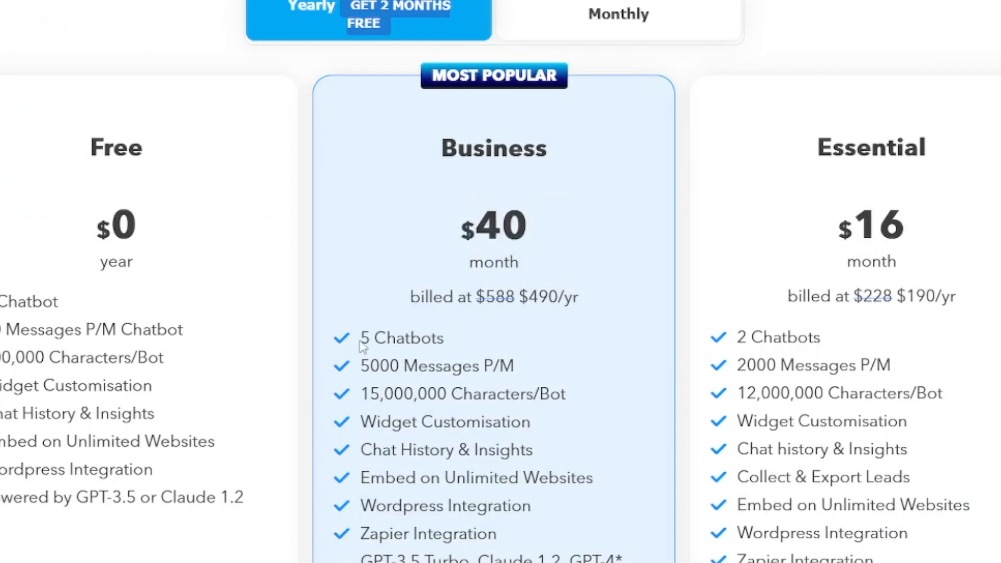
pyautogui.moveTo(475, 384)
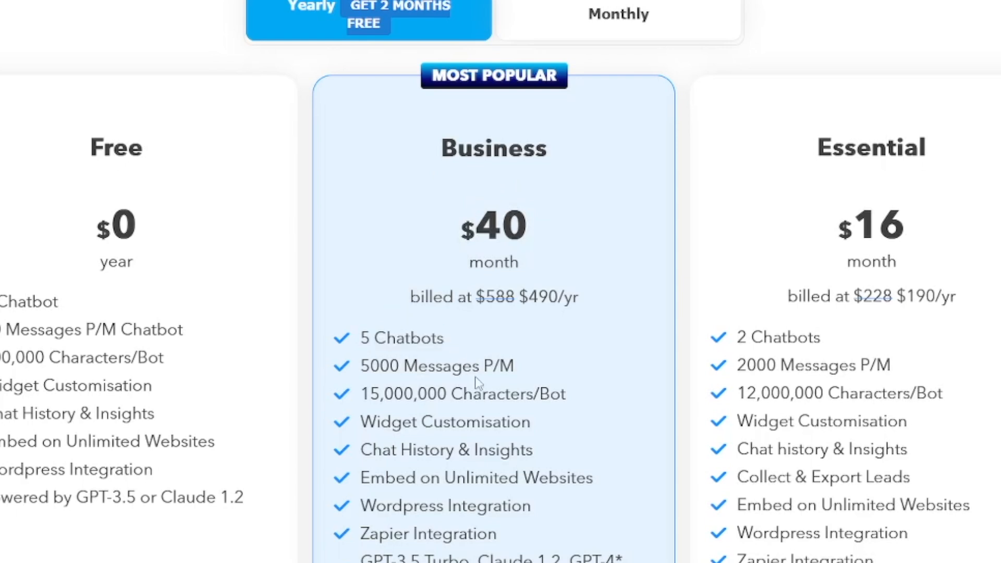